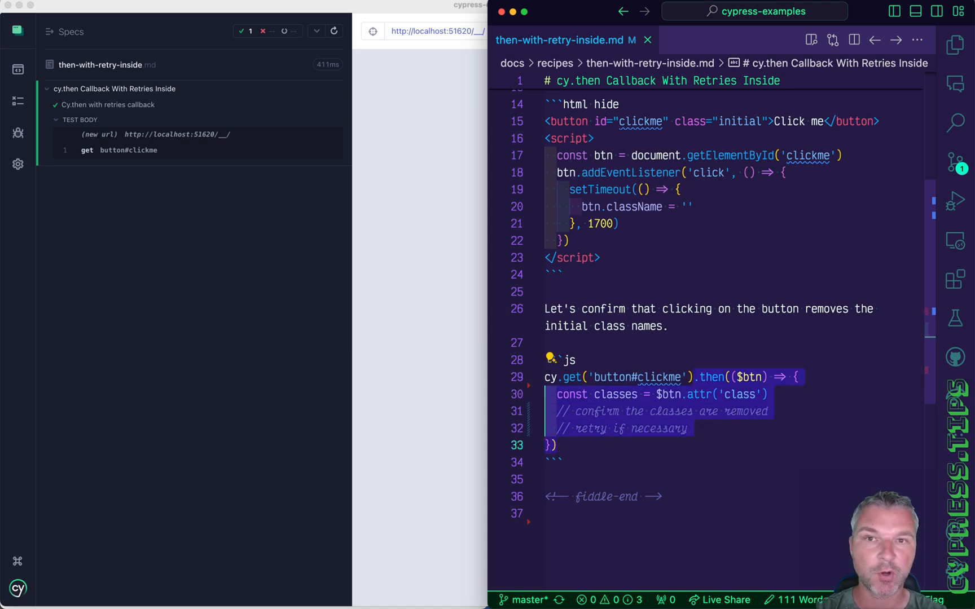
Write cy.wrap($btn).click().should('not.have.class', classes) inside the .then callback.
{"action": "scroll", "scroll_direction": "down", "scroll_amount": 3}
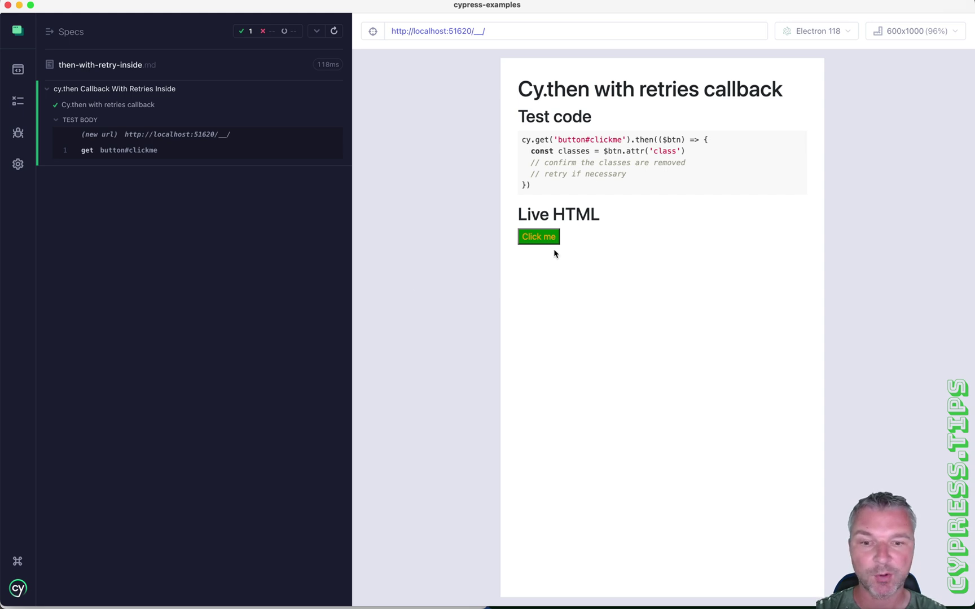
{"action": "mouse_move", "coordinate": [538, 237]}
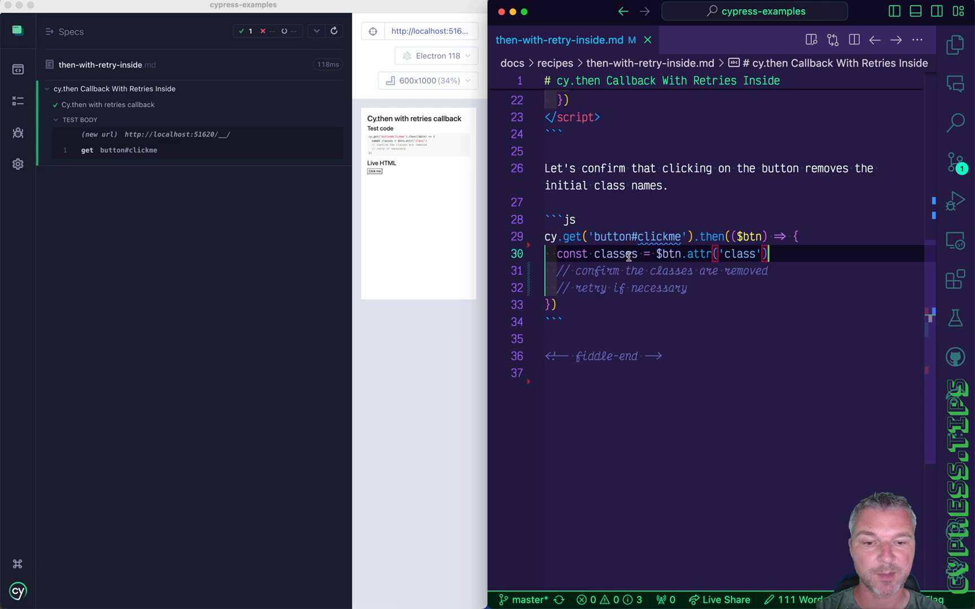
{"action": "type", "text": "cy"}
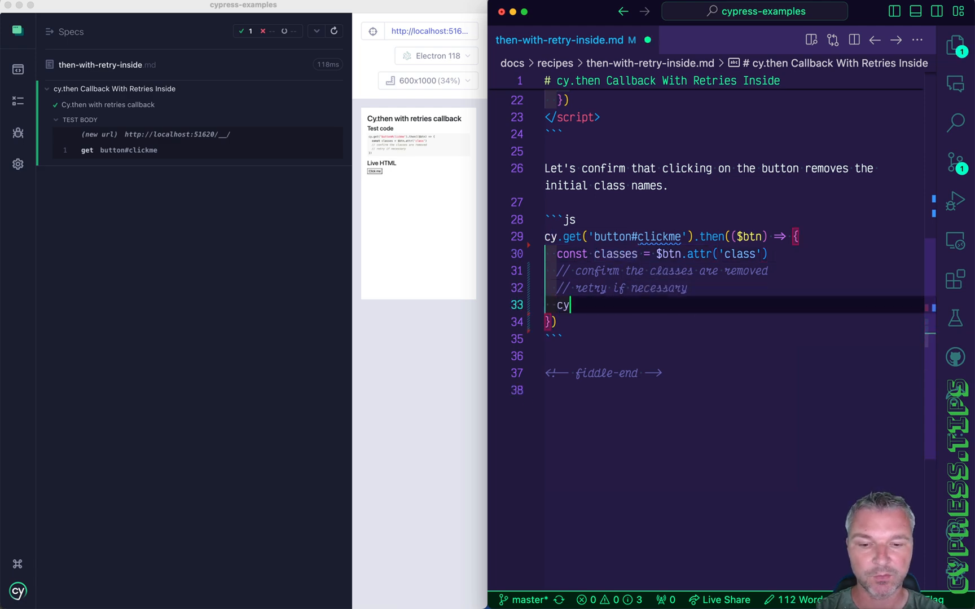
{"action": "type", "text": ".wrap($b"}
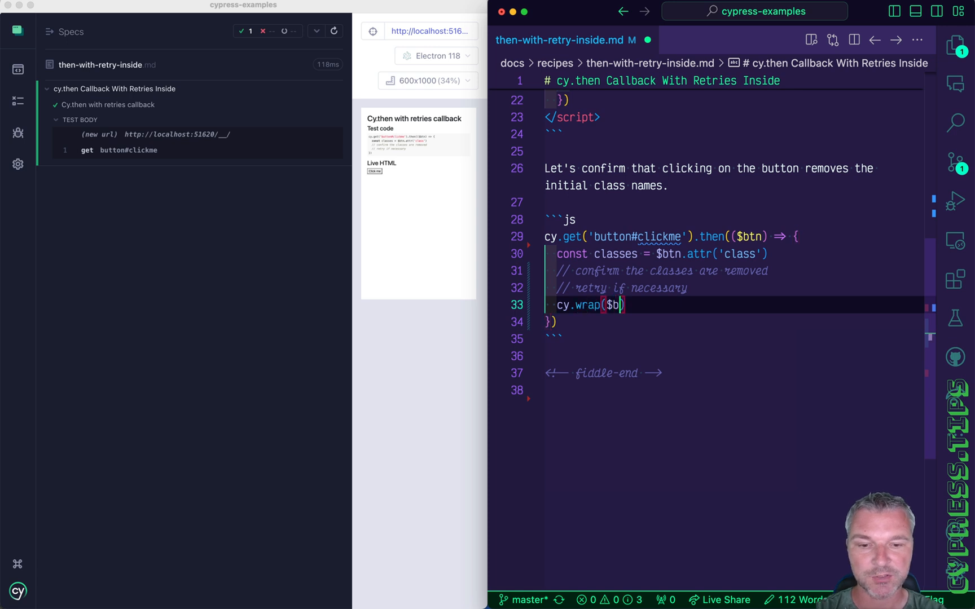
{"action": "type", "text": "tn)."}
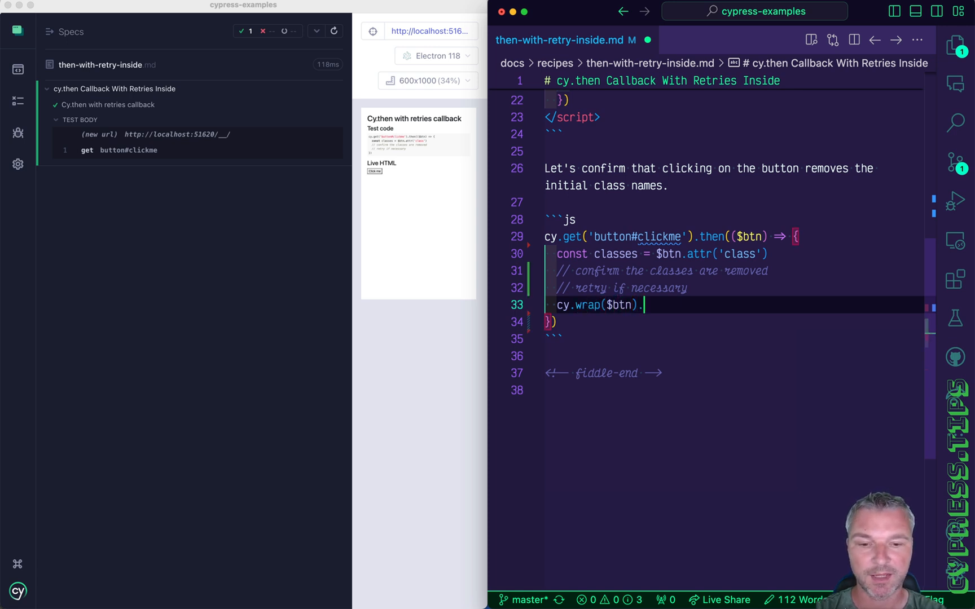
{"action": "type", "text": "click()"}
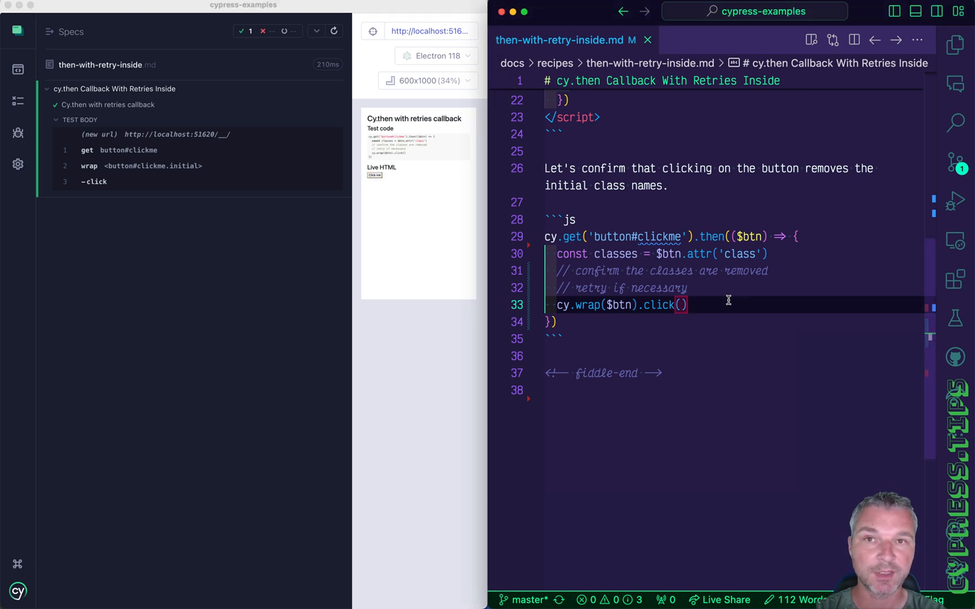
{"action": "type", "text": ".should('not.have.cla"}
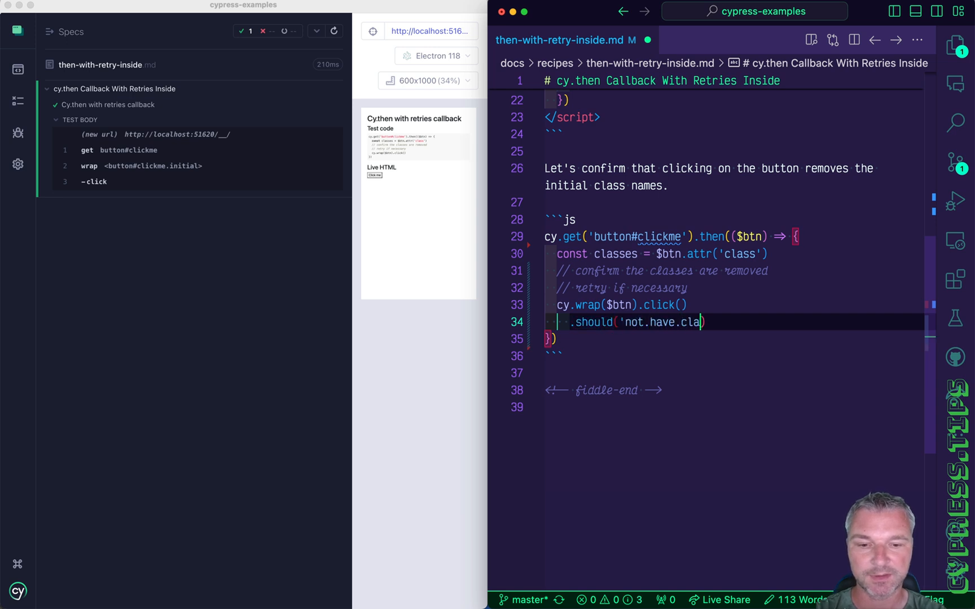
{"action": "type", "text": "ss', classes"}
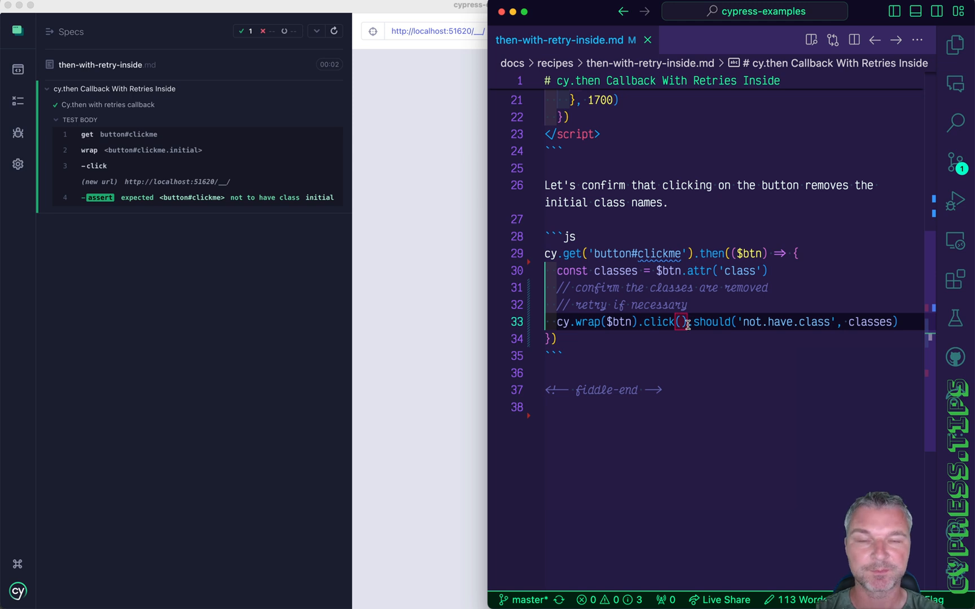
Add .invoke('attr', 'class'), rename the parameter to classes, and re-query button#clickme to click and assert.
{"action": "scroll", "scroll_direction": "up", "scroll_amount": 3}
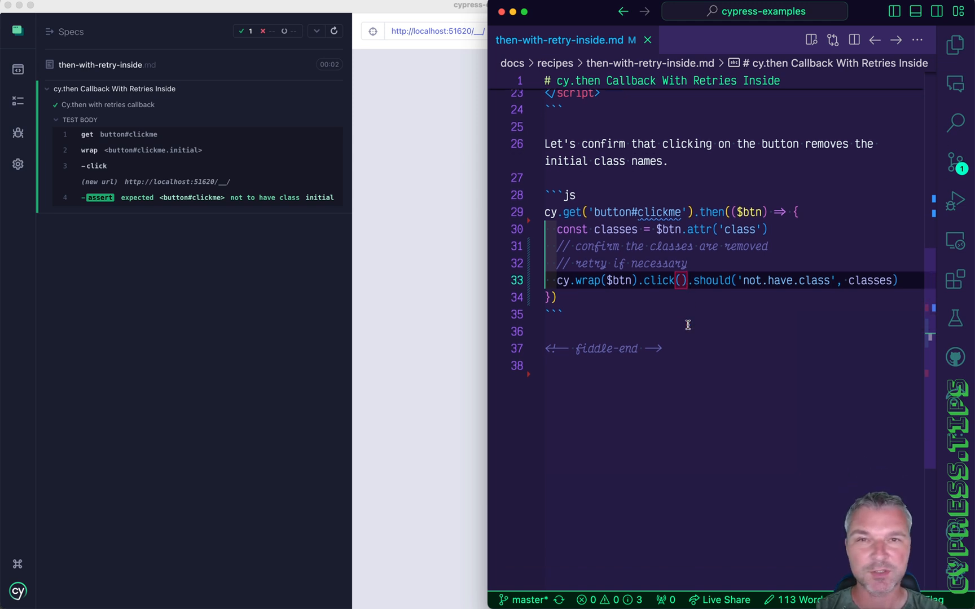
{"action": "scroll", "scroll_direction": "up", "scroll_amount": 3}
{"action": "type", "text": ".invoke"}
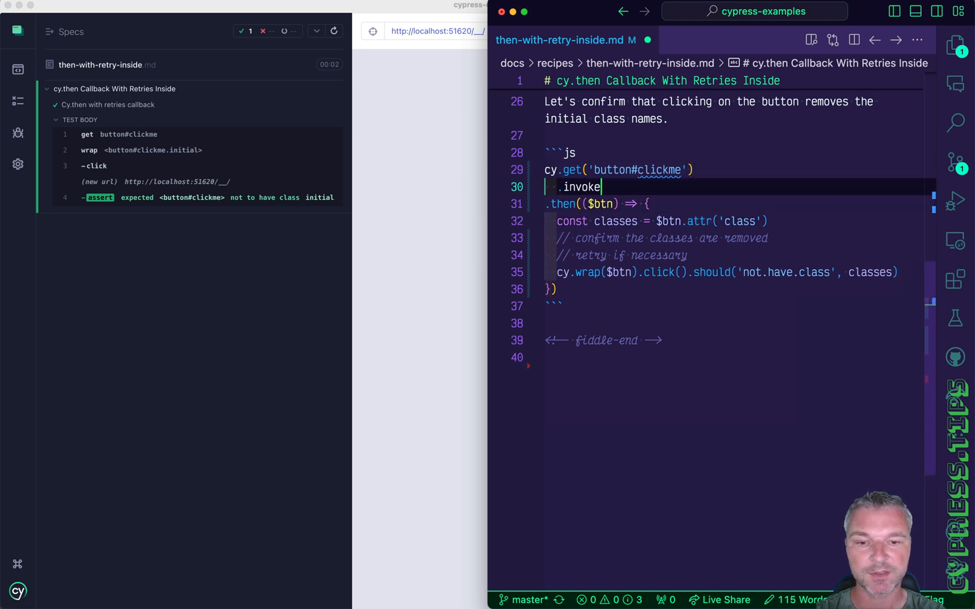
{"action": "type", "text": "('attr', 'class')"}
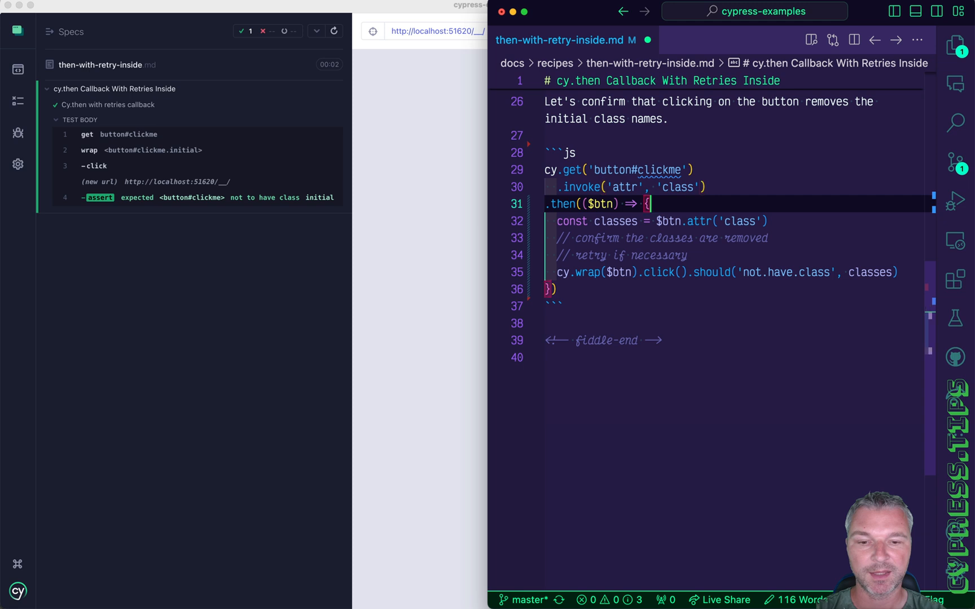
{"action": "double_click", "coordinate": [599, 203]}
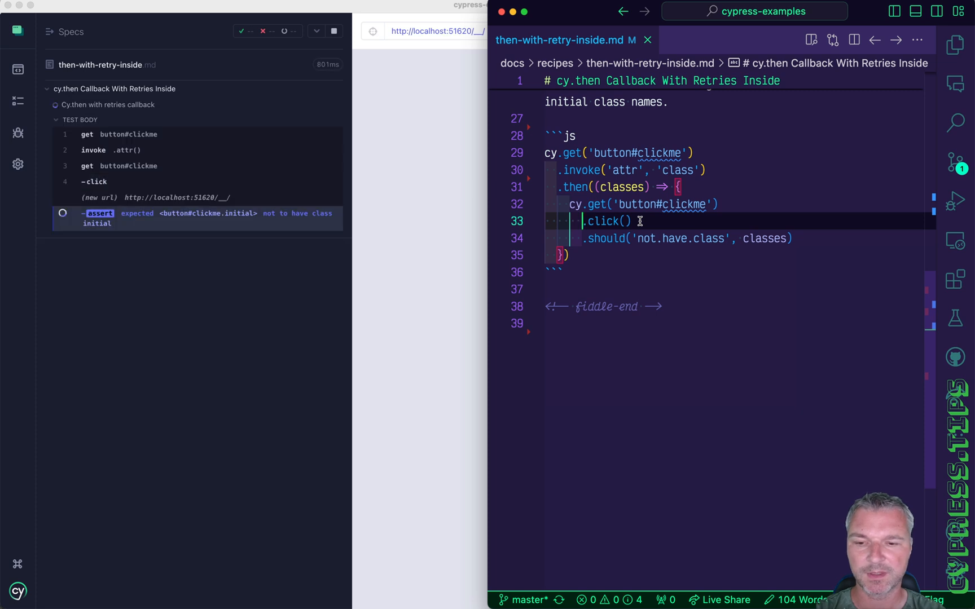
{"action": "left_click", "coordinate": [332, 31]}
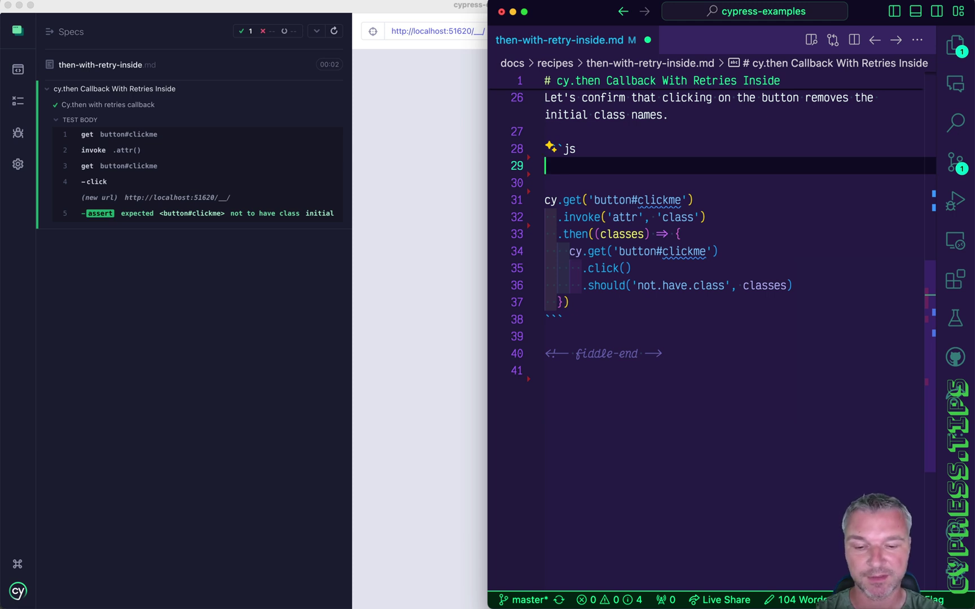
Insert const className = 'initial' as the first line of the js block.
{"action": "type", "text": "condty"}
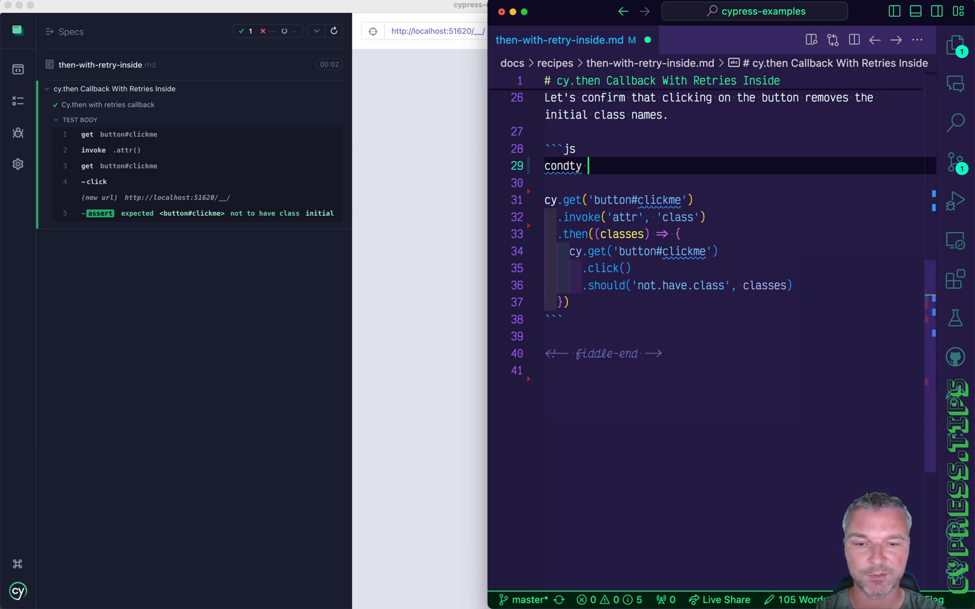
{"action": "type", "text": "const className ="}
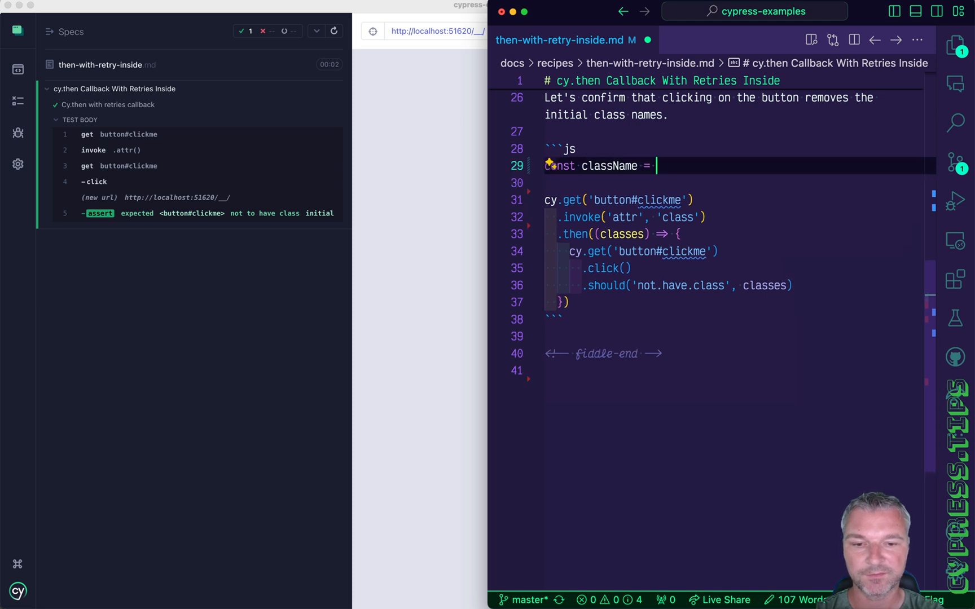
{"action": "type", "text": "'initial'"}
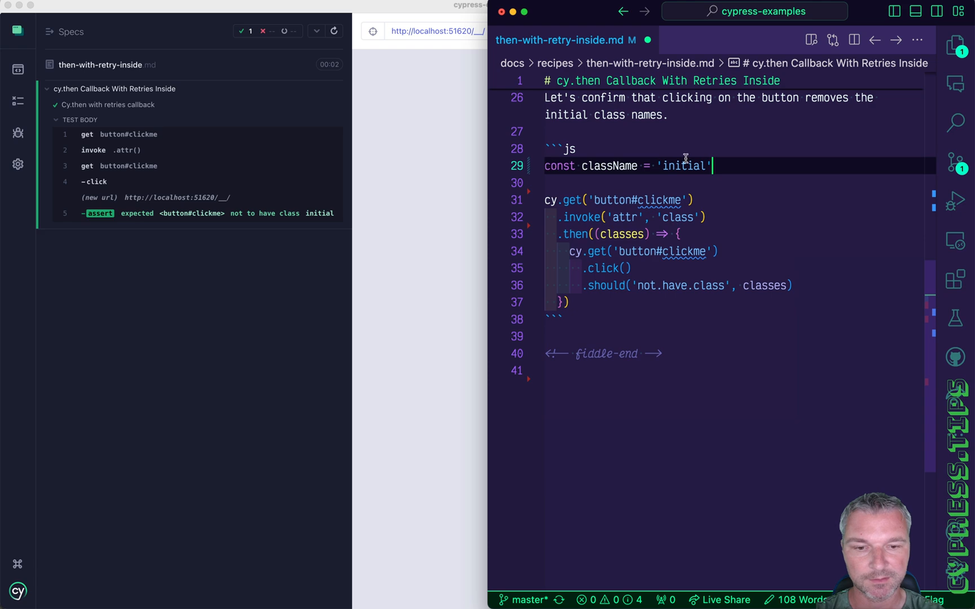
{"action": "scroll", "scroll_direction": "up", "scroll_amount": 3}
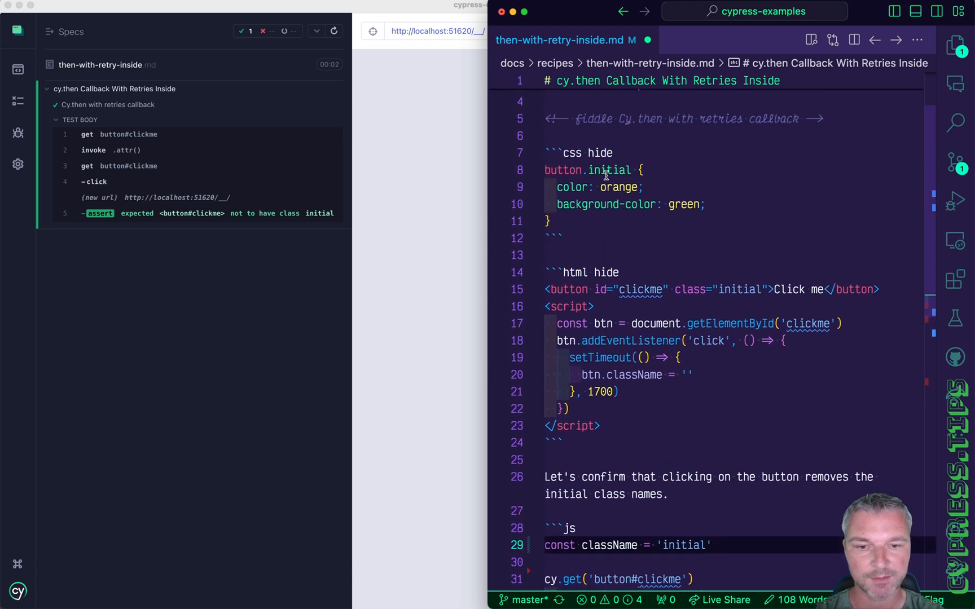
{"action": "scroll", "scroll_direction": "down", "scroll_amount": 3}
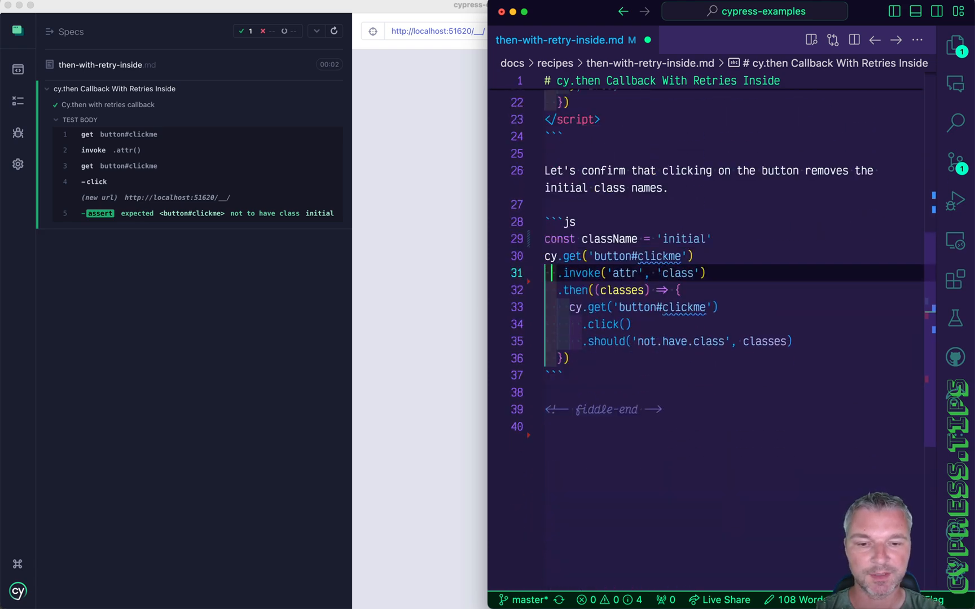
Replace the invoke/then chain with .should('have.class', className).click().should('not.have.class', className).
{"action": "type", "text": ".should('have"}
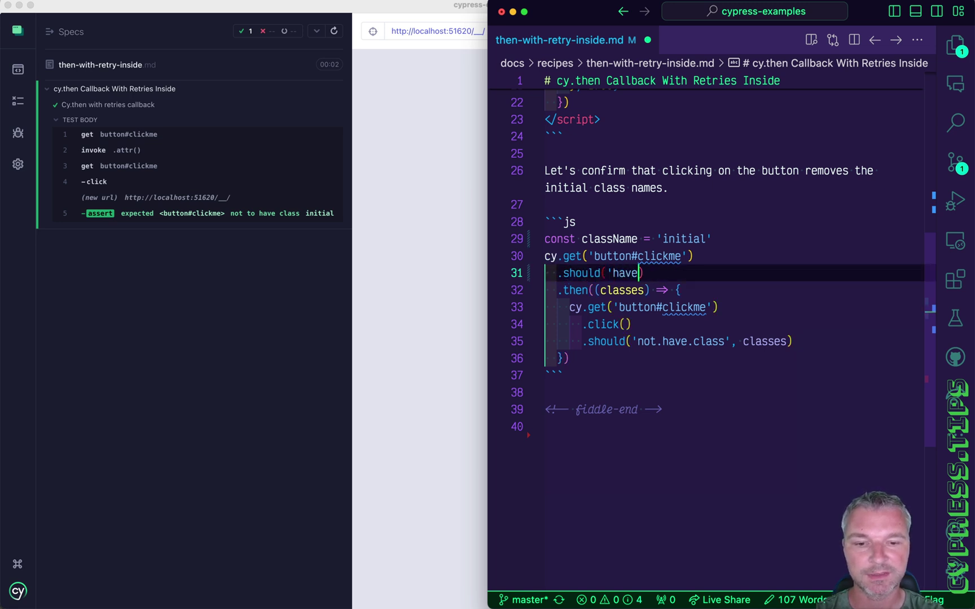
{"action": "type", "text": ".class', className"}
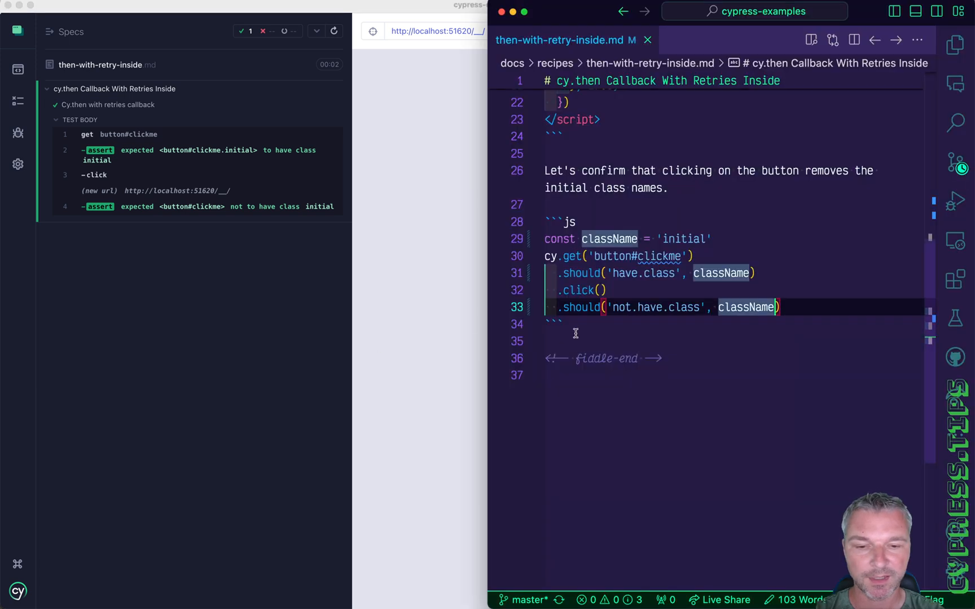
{"action": "left_click", "coordinate": [593, 324]}
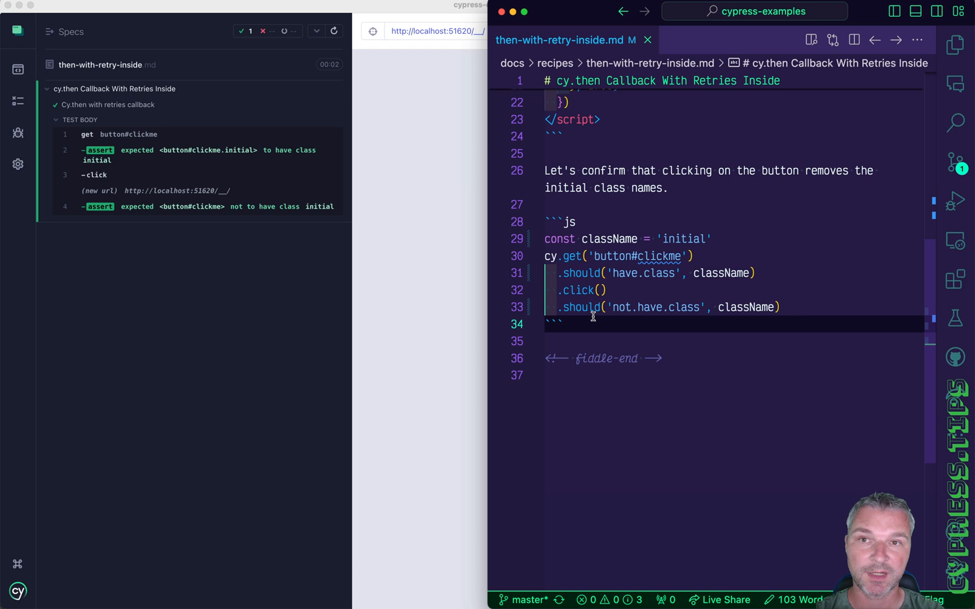
{"action": "left_click", "coordinate": [564, 324]}
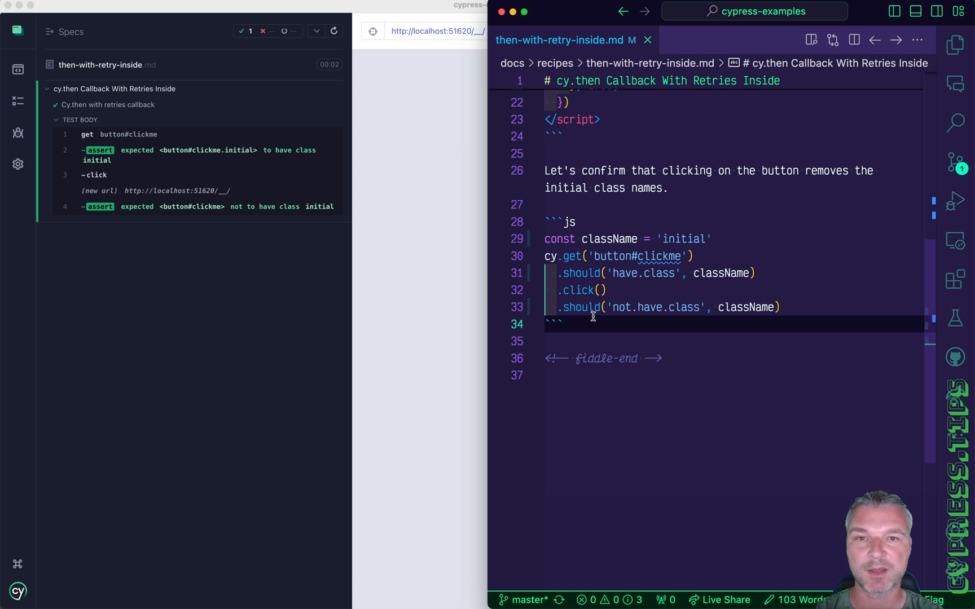
{"action": "mouse_move", "coordinate": [703, 246]}
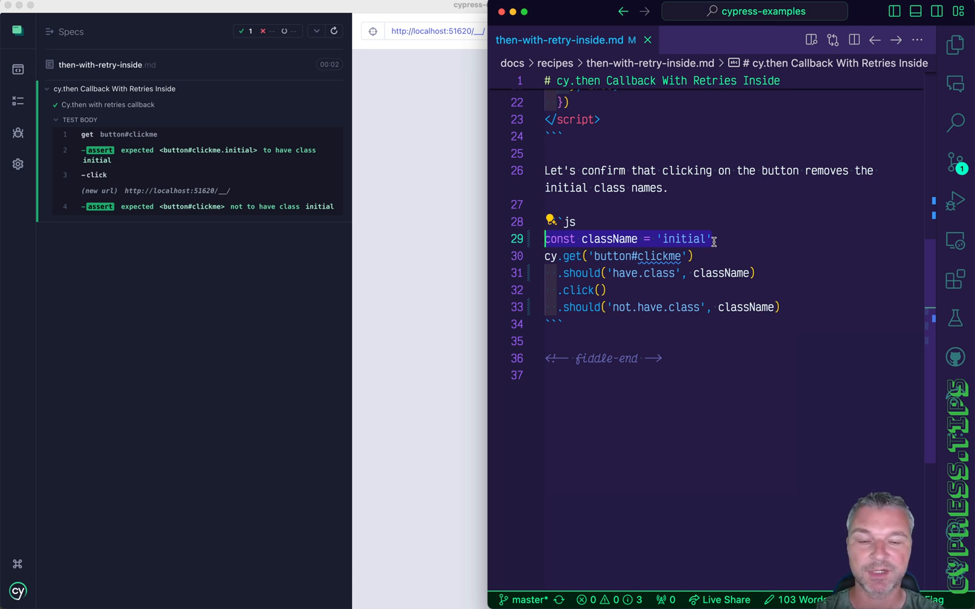
{"action": "mouse_move", "coordinate": [75, 320]}
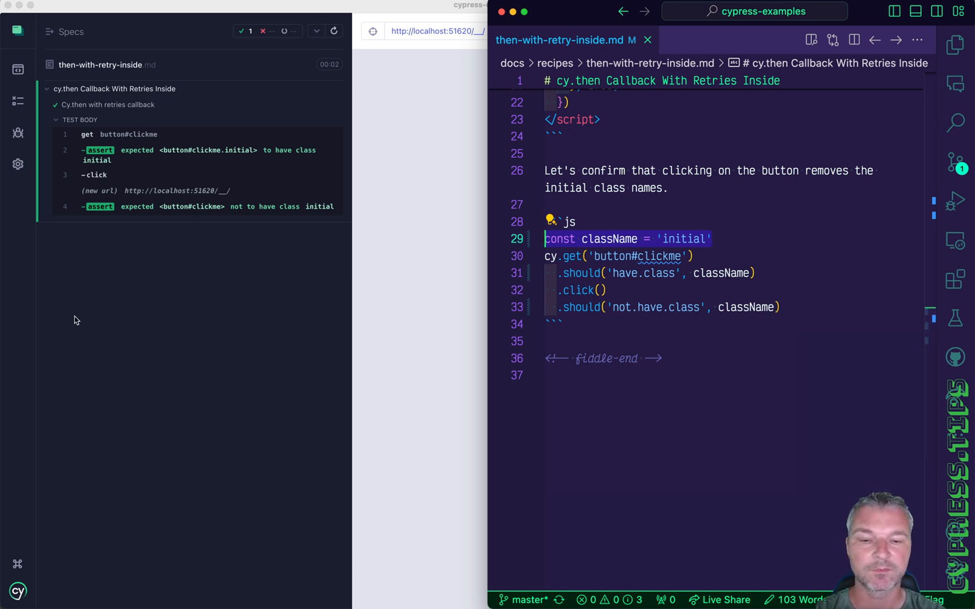